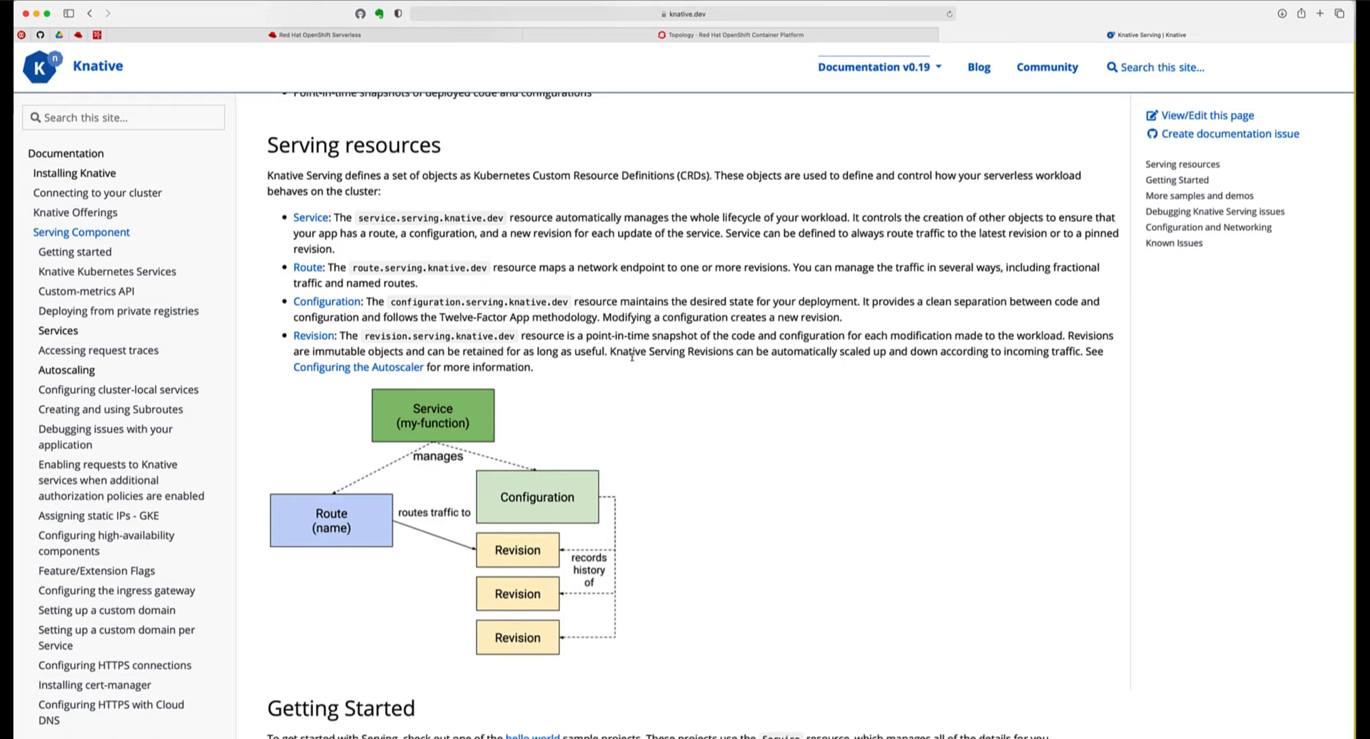
Switch from the Knative Serving docs to the OpenShift console Topology of myapps
left_click(732, 34)
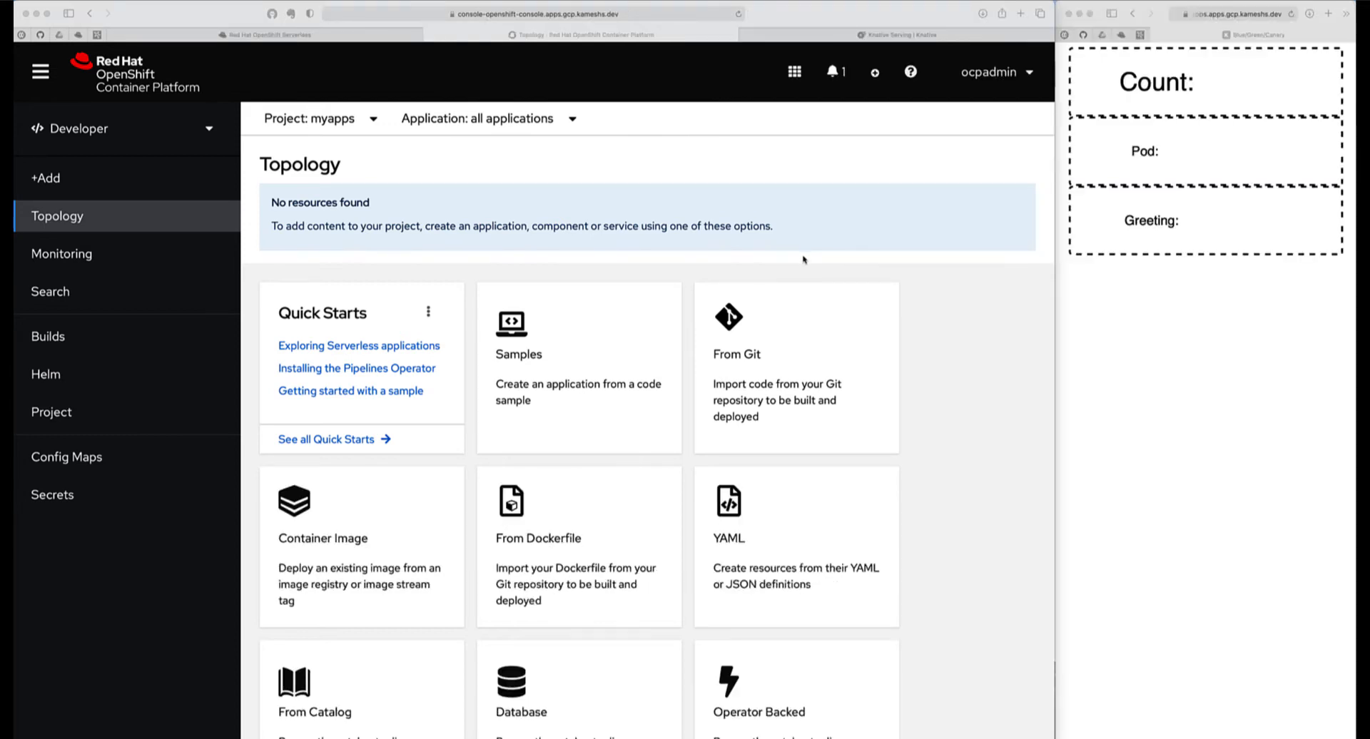
mouse_move(677, 278)
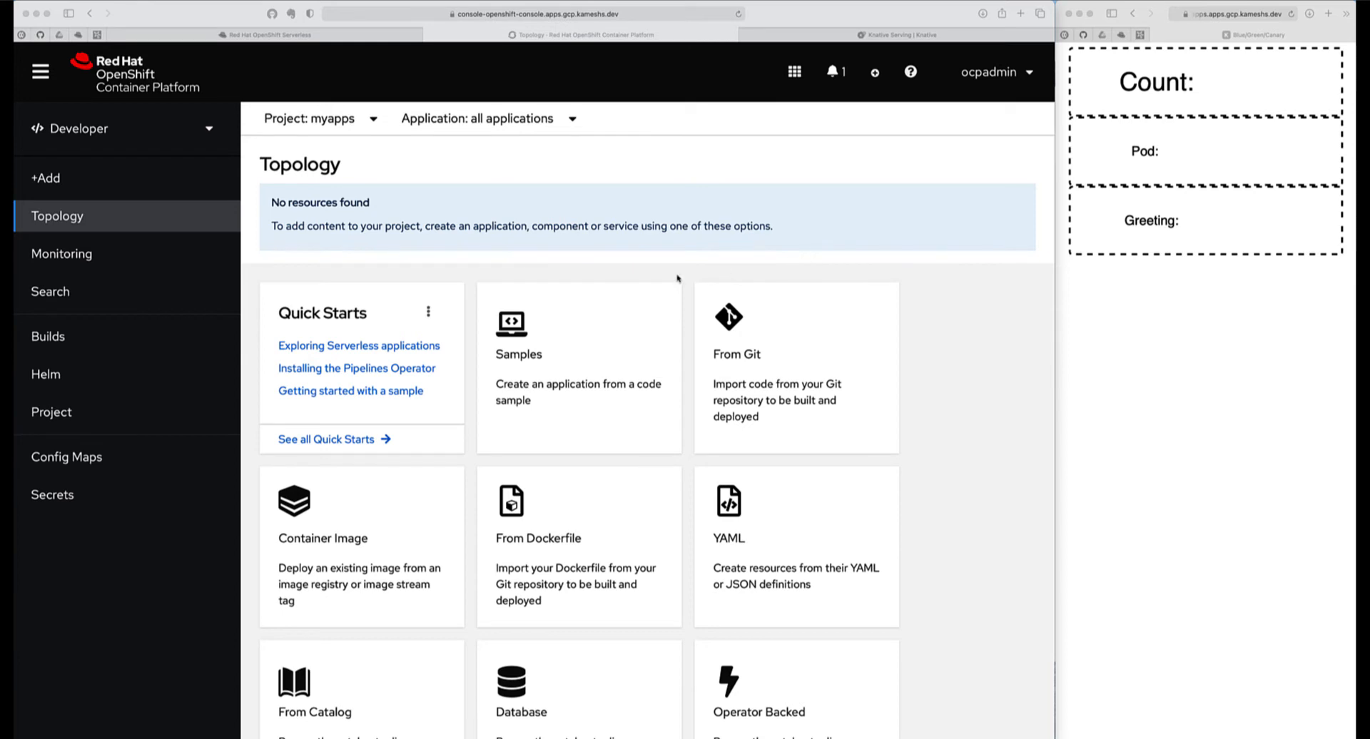
mouse_move(452, 508)
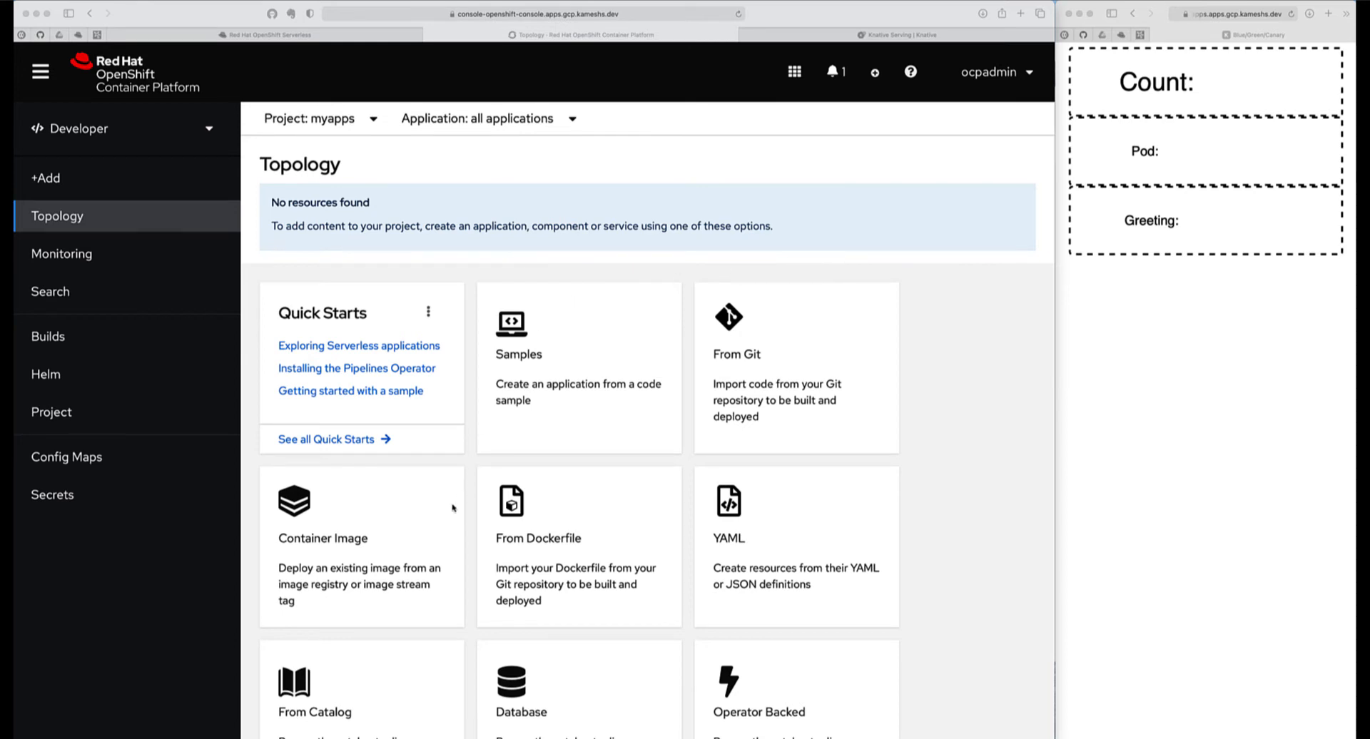
mouse_move(400, 530)
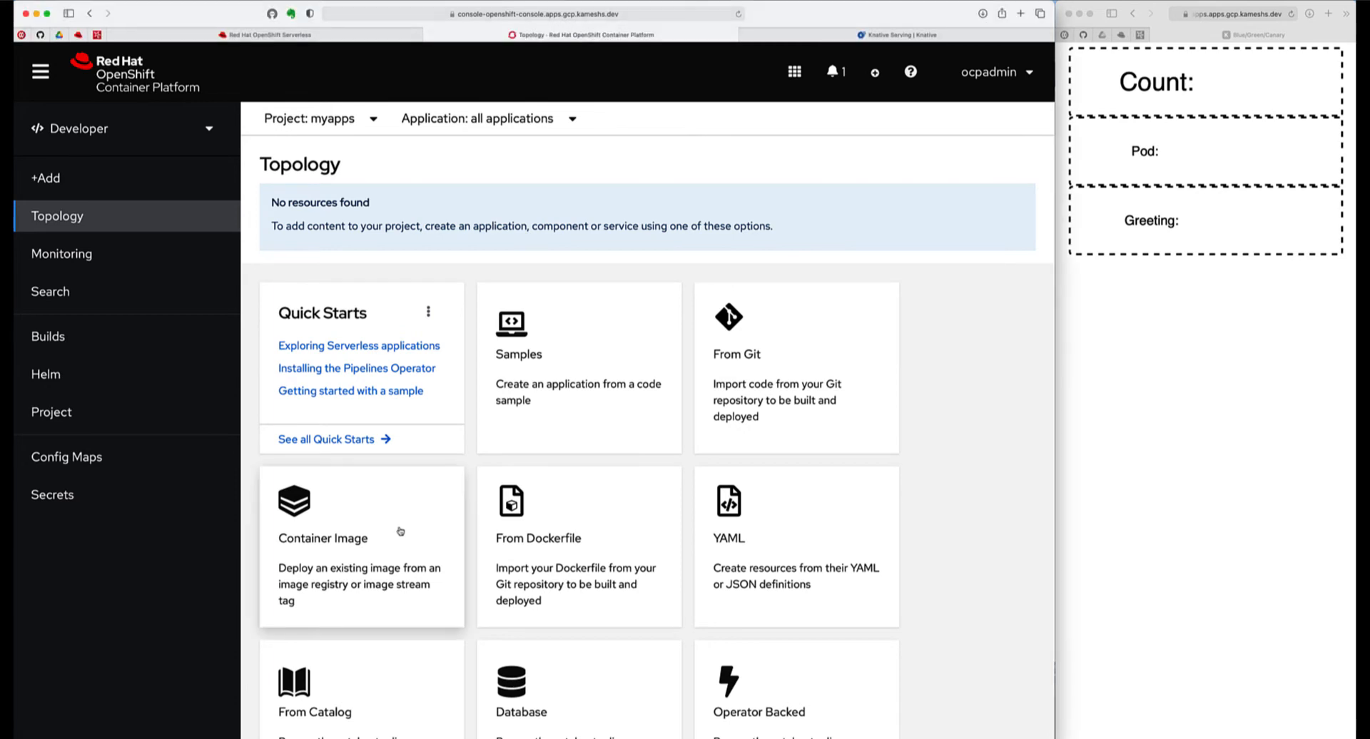
Choose the Container Image card to deploy an existing image
left_click(322, 538)
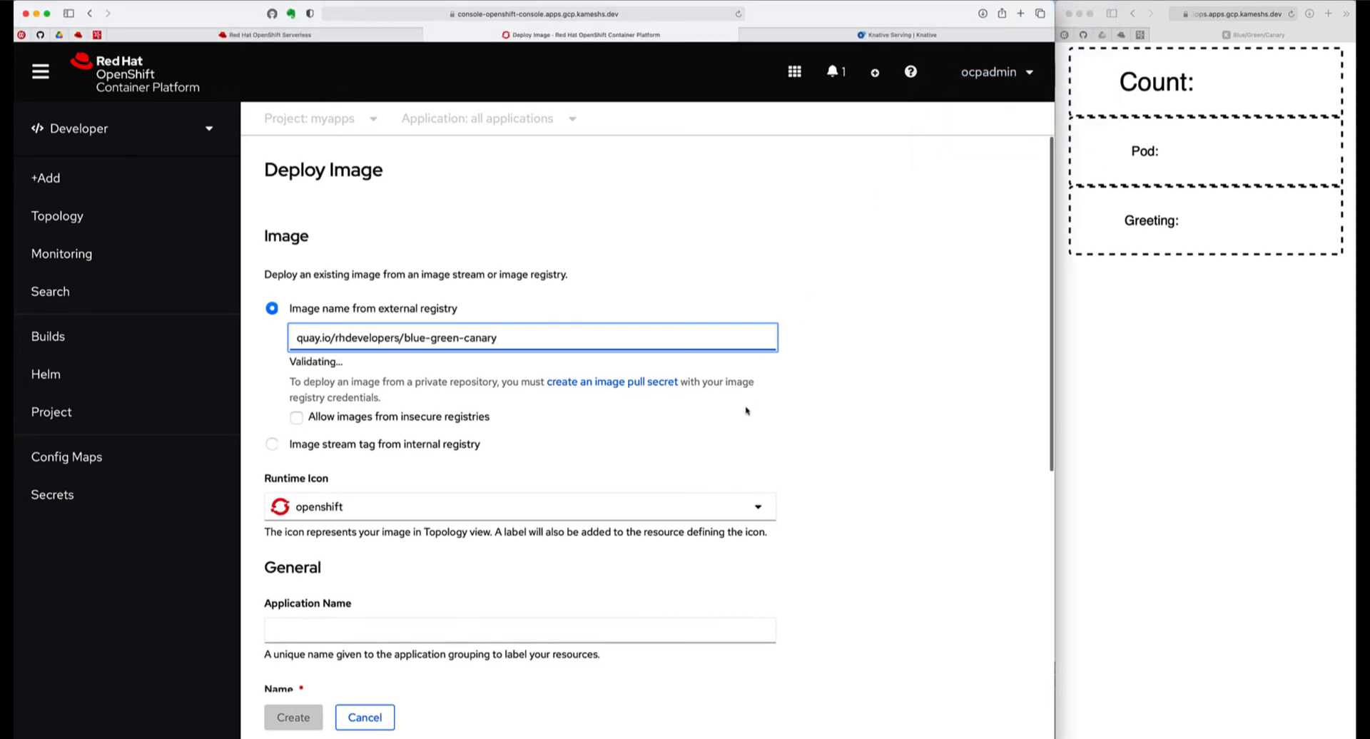
Deploy quay.io/rhdevelopers/blue-green-canary as a Knative Service and start adding an environment variable
scroll("down", 3)
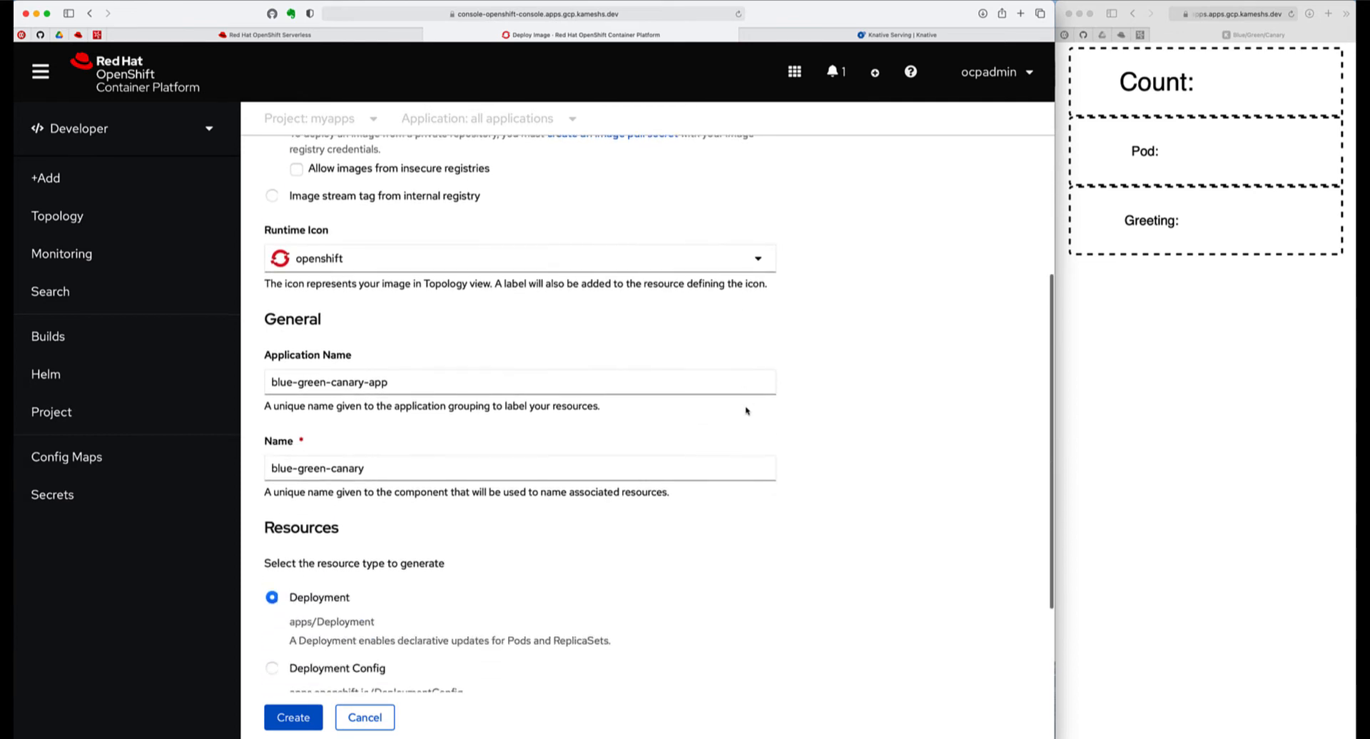
scroll("down", 3)
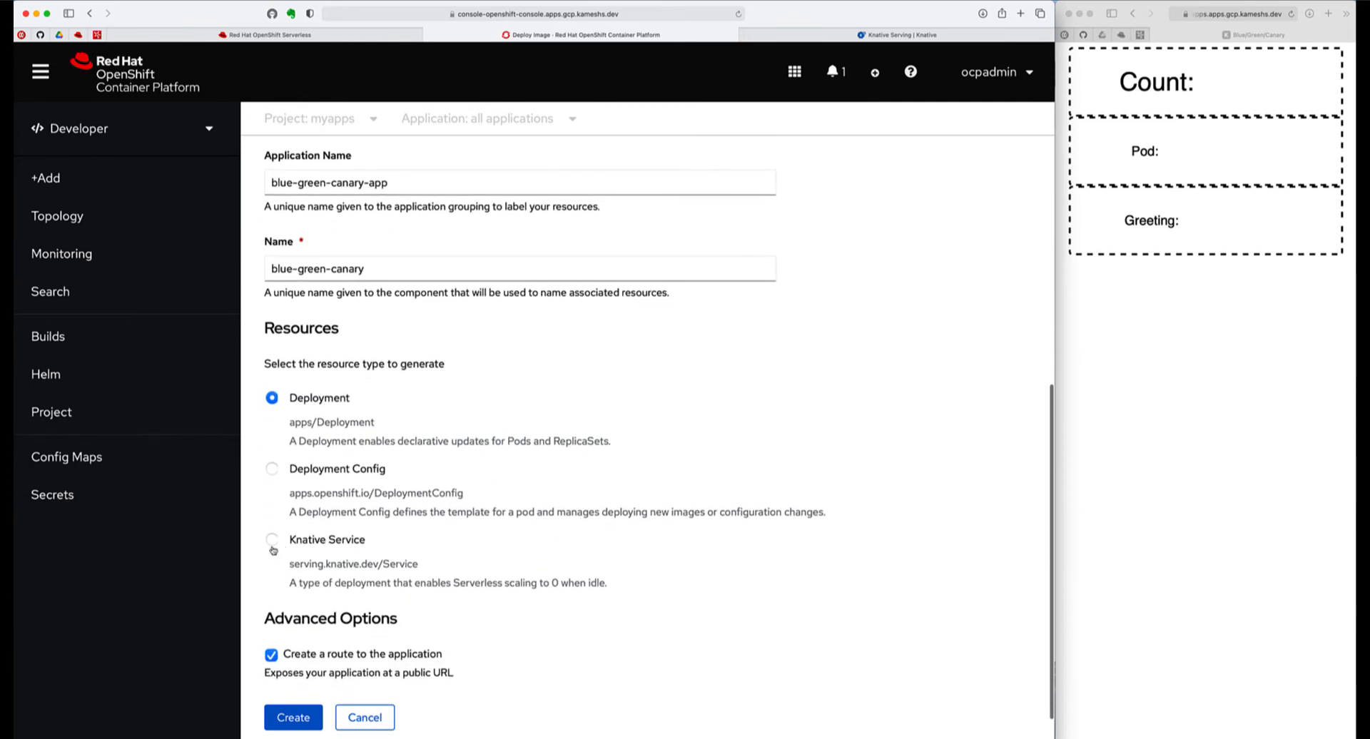
left_click(271, 540)
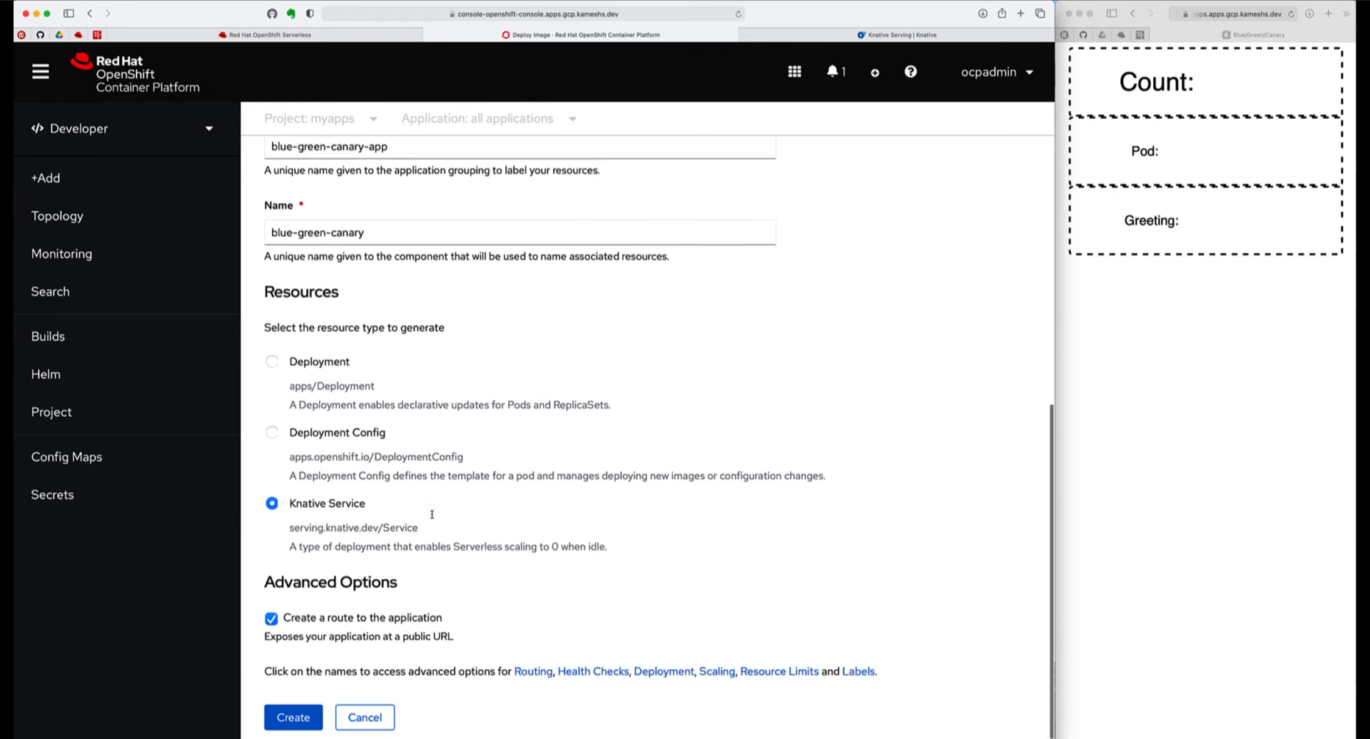
scroll("down", 3)
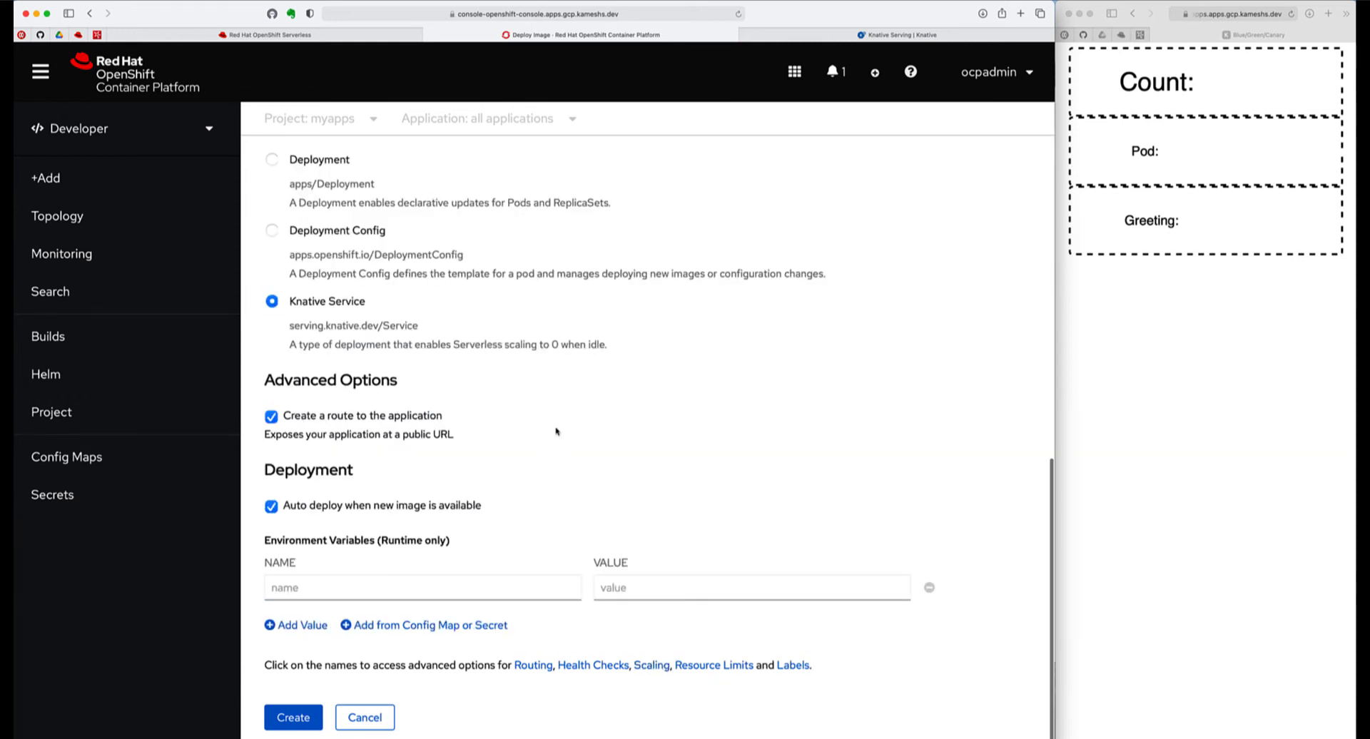
left_click(423, 586)
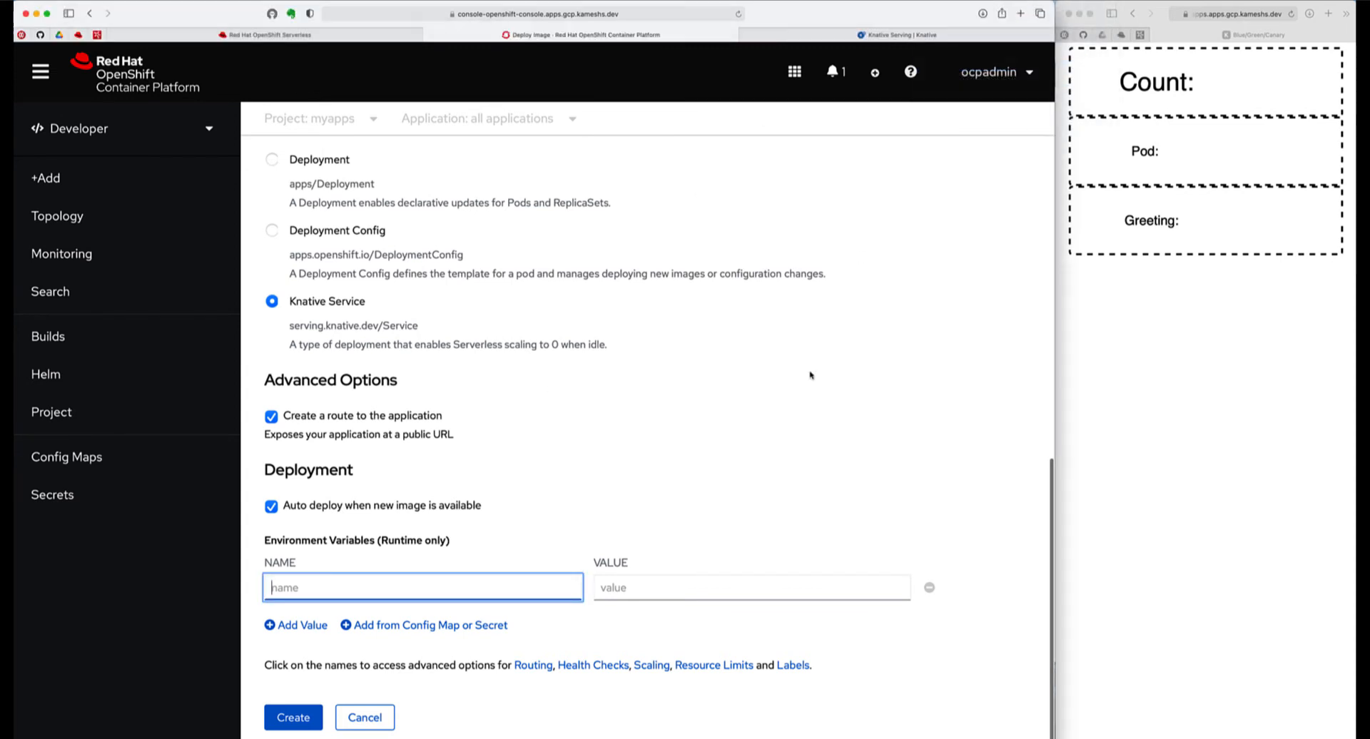
Add BLUE_GREEN_CANARY_COLOR=#6bbded and BLUE_GREEN_CANARY_MESSAGE=Hello, then create the service
type("BLUE_GREEN_CANARY_COLOR")
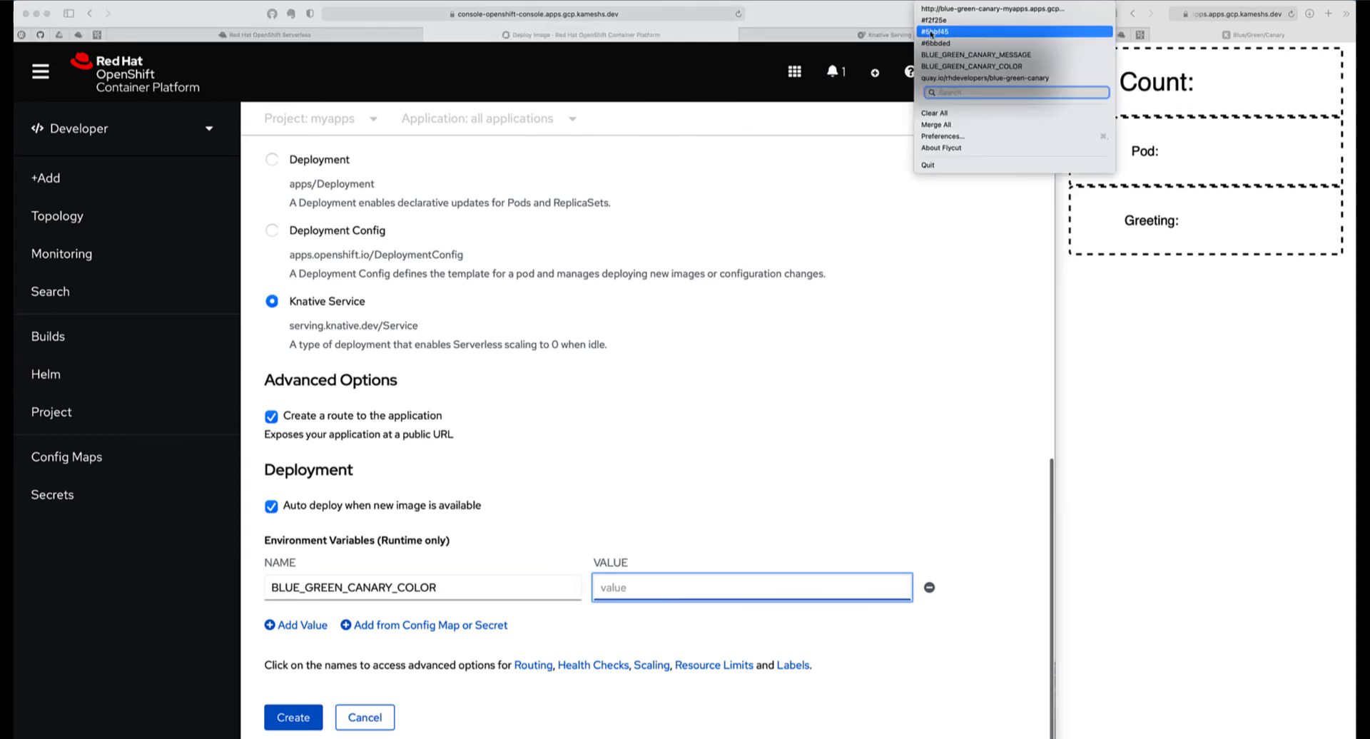
left_click(936, 43)
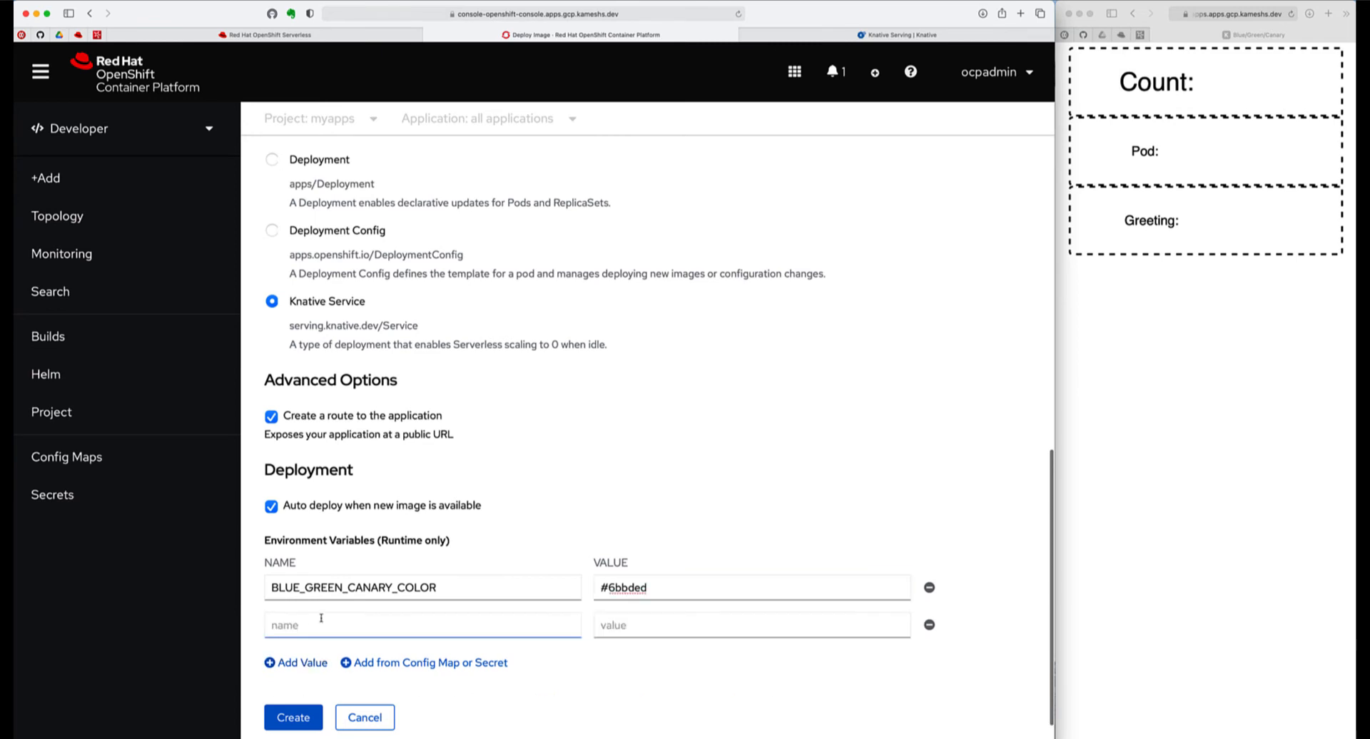
left_click(420, 624)
type("BLUE_GREEN_CANARY_MESSAGE")
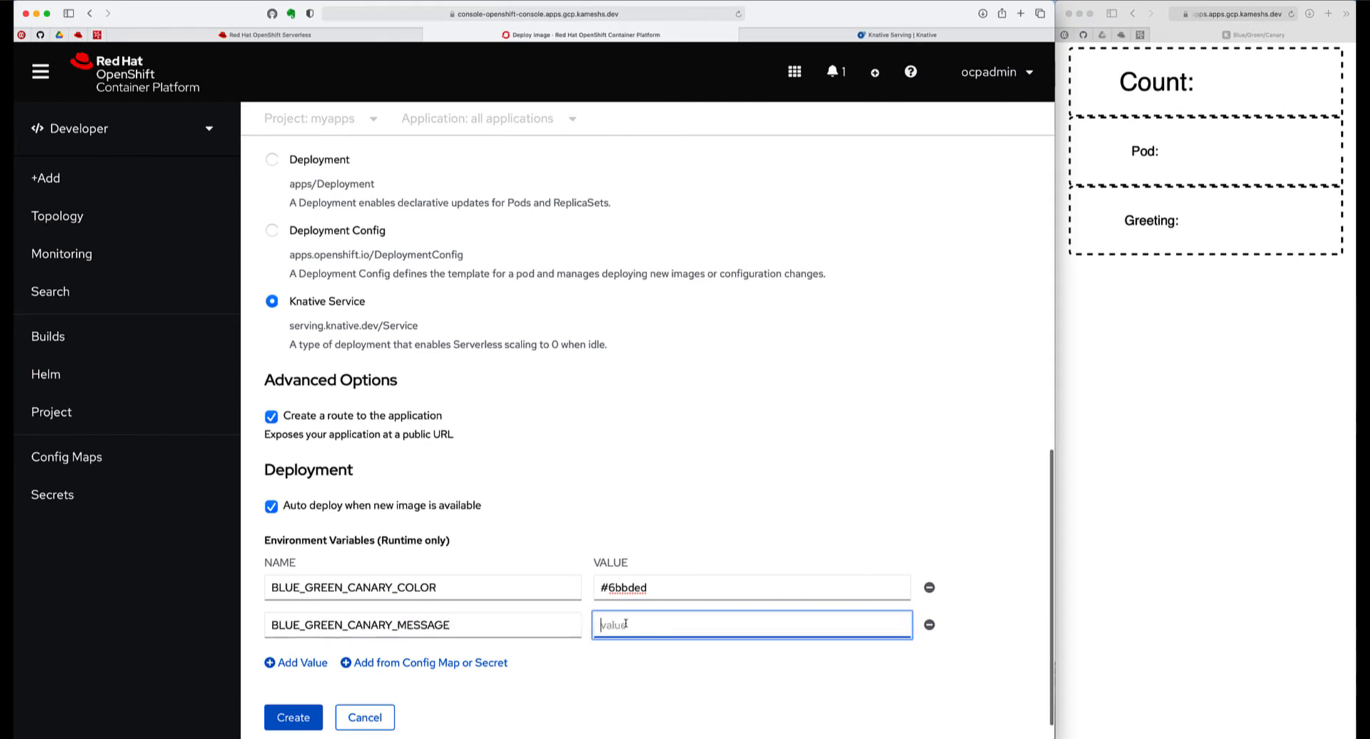
type("Hello")
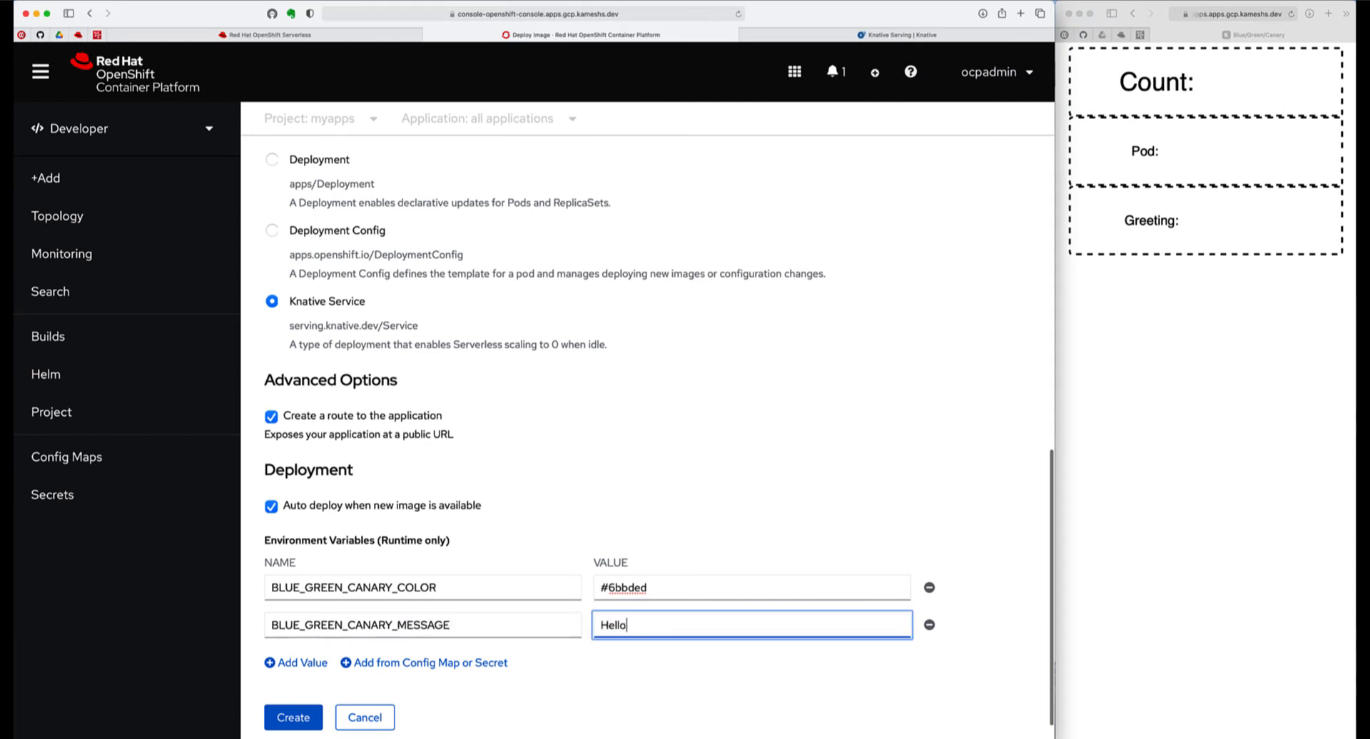
left_click(293, 717)
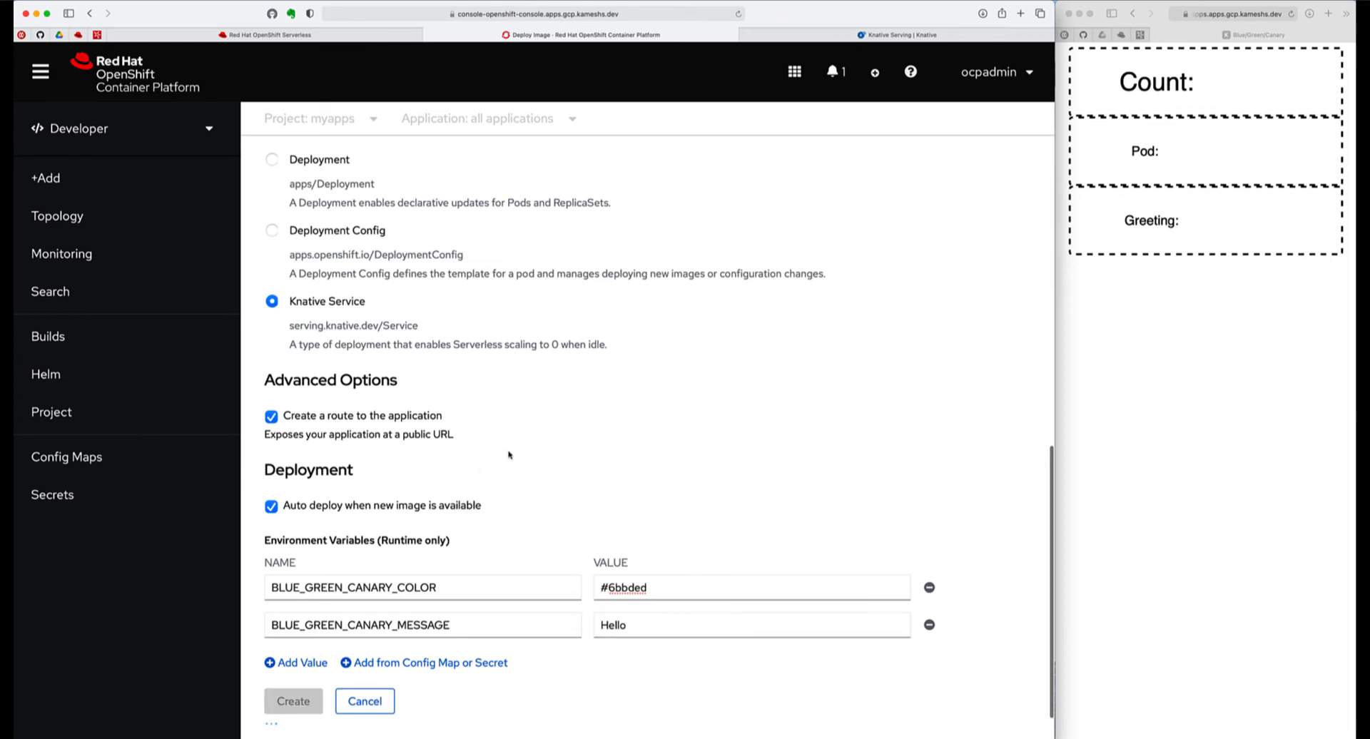
From the running service's Actions menu, choose Edit blue-green-canary
left_click(293, 700)
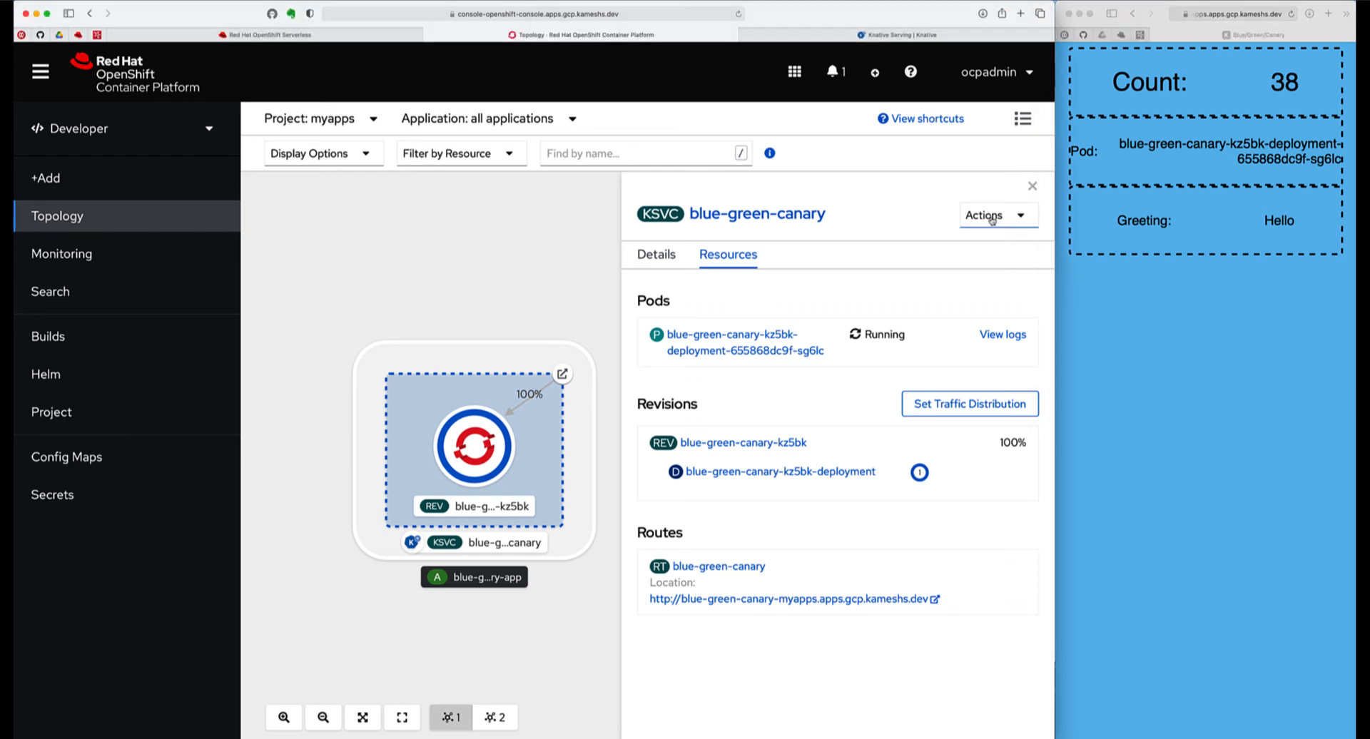
left_click(996, 215)
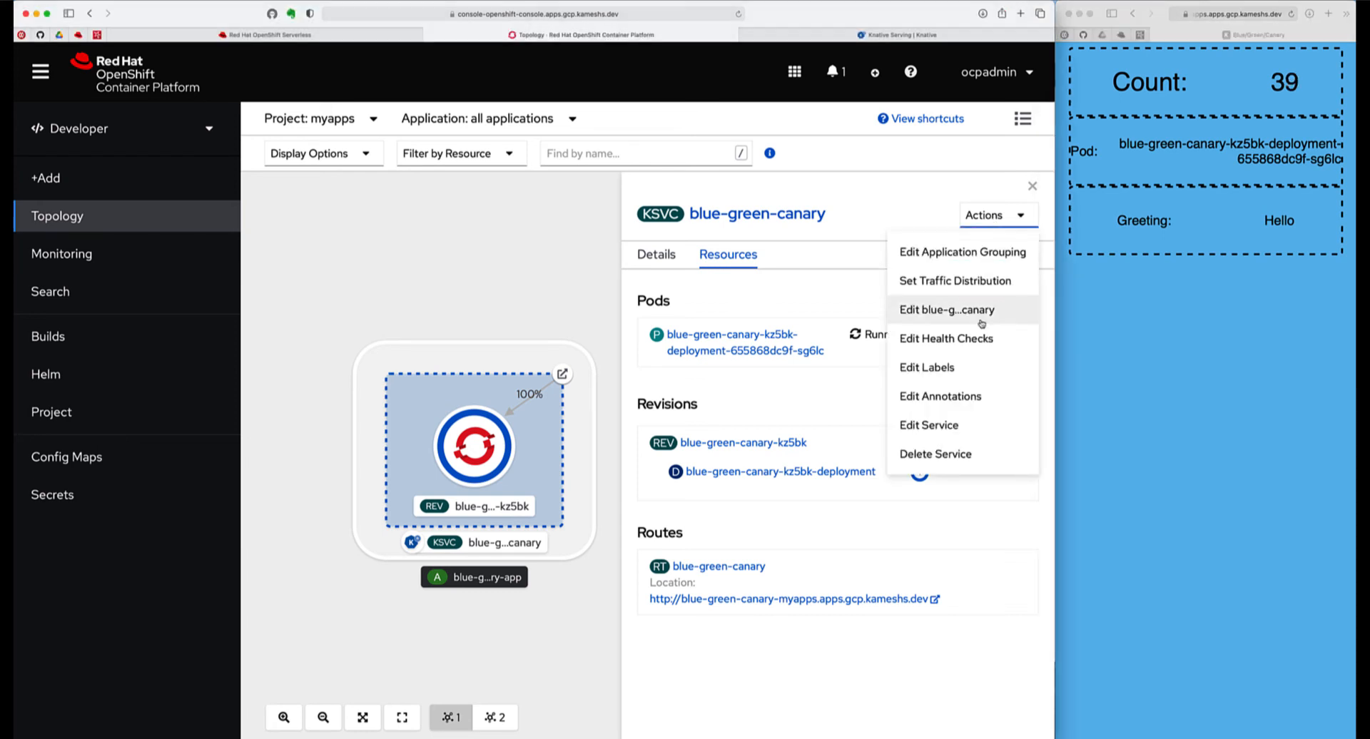
left_click(947, 309)
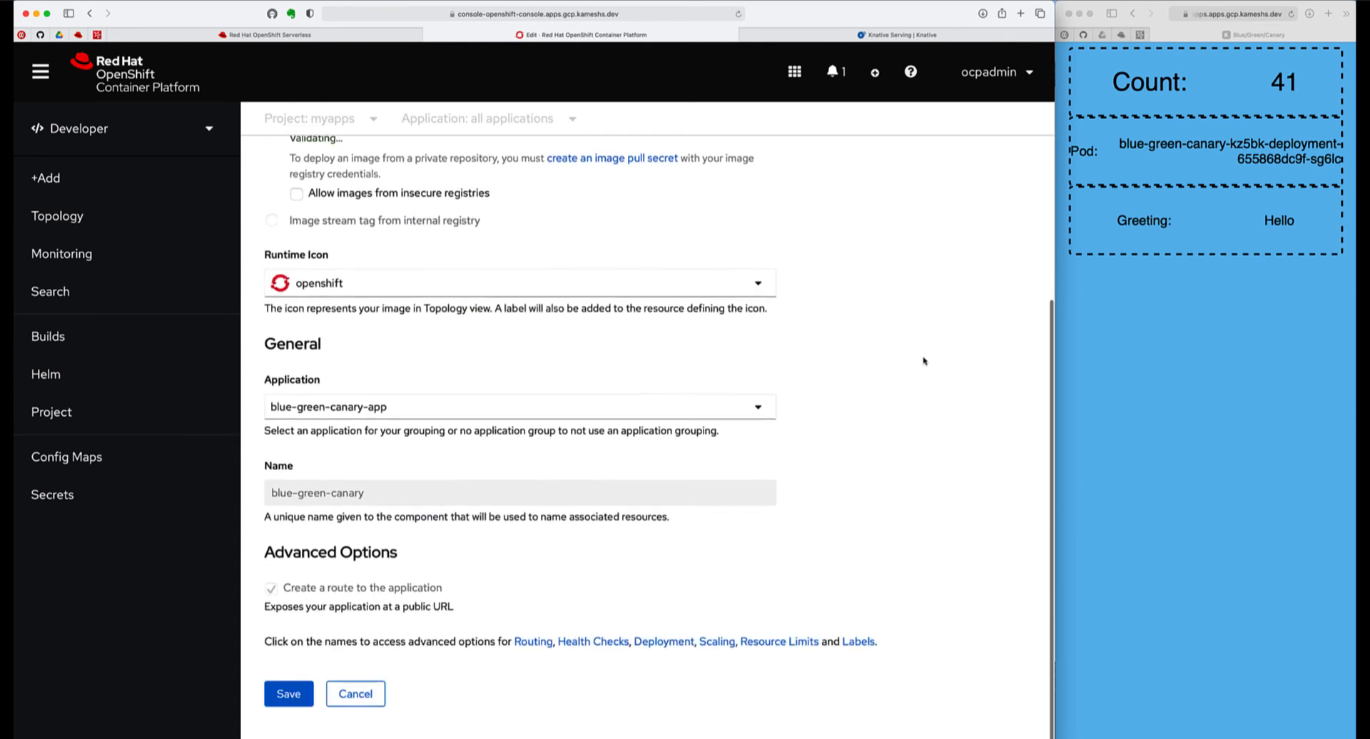
mouse_move(663, 641)
type("N")
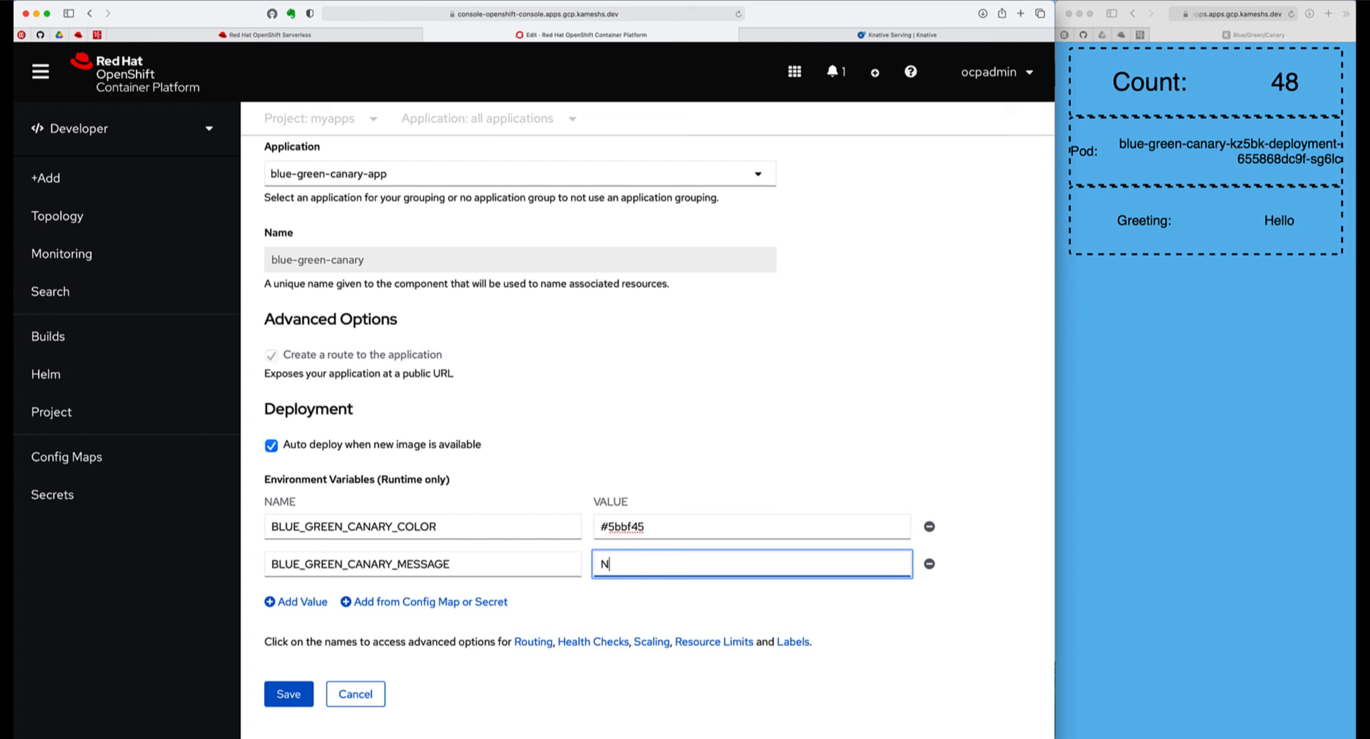
Set colour #5bbf45 and greeting Namaste, then save to roll out a new revision
type("amaste")
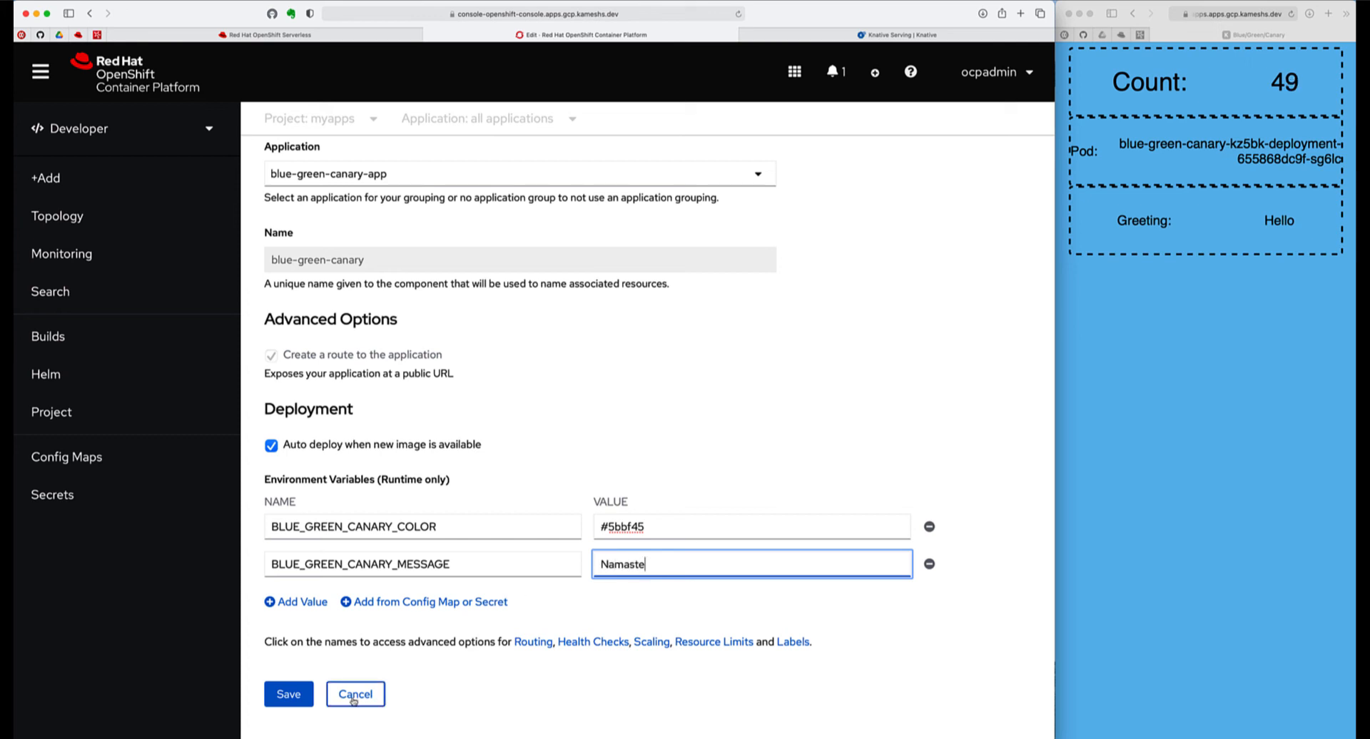
left_click(289, 693)
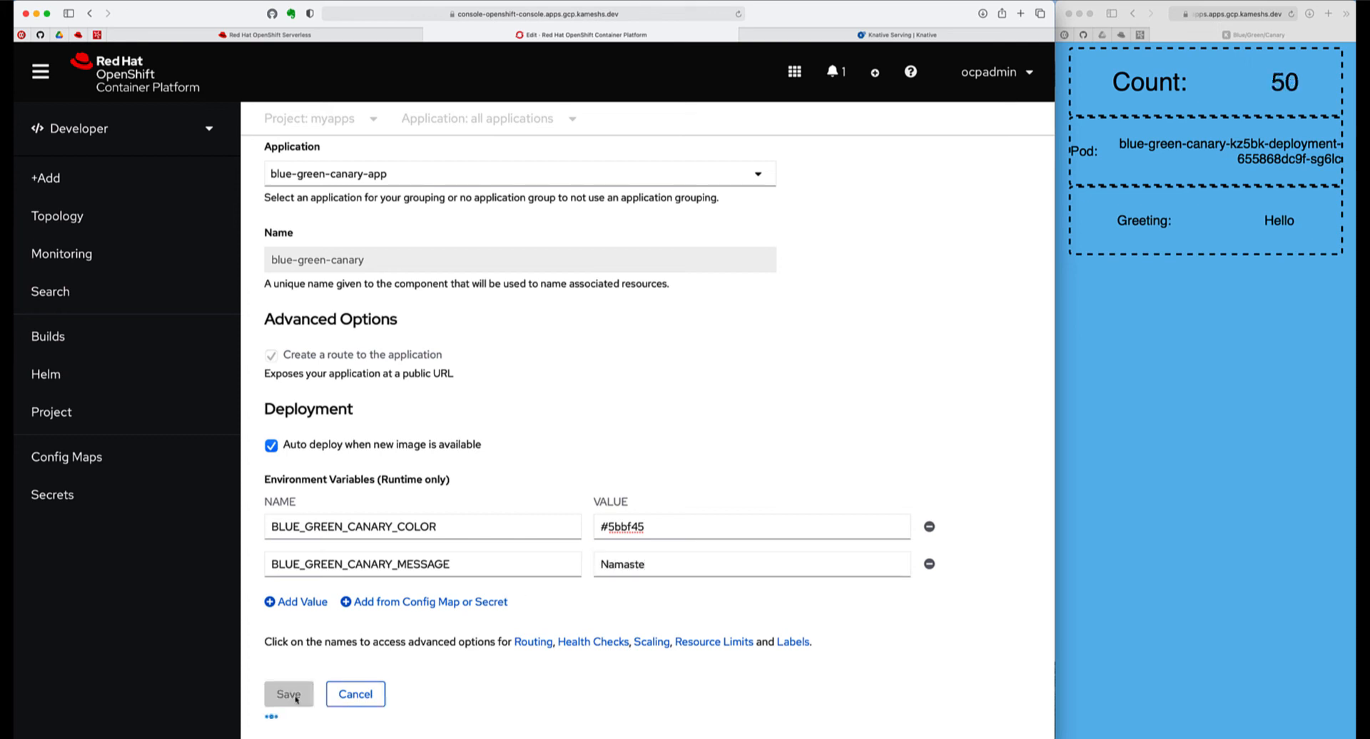
left_click(288, 694)
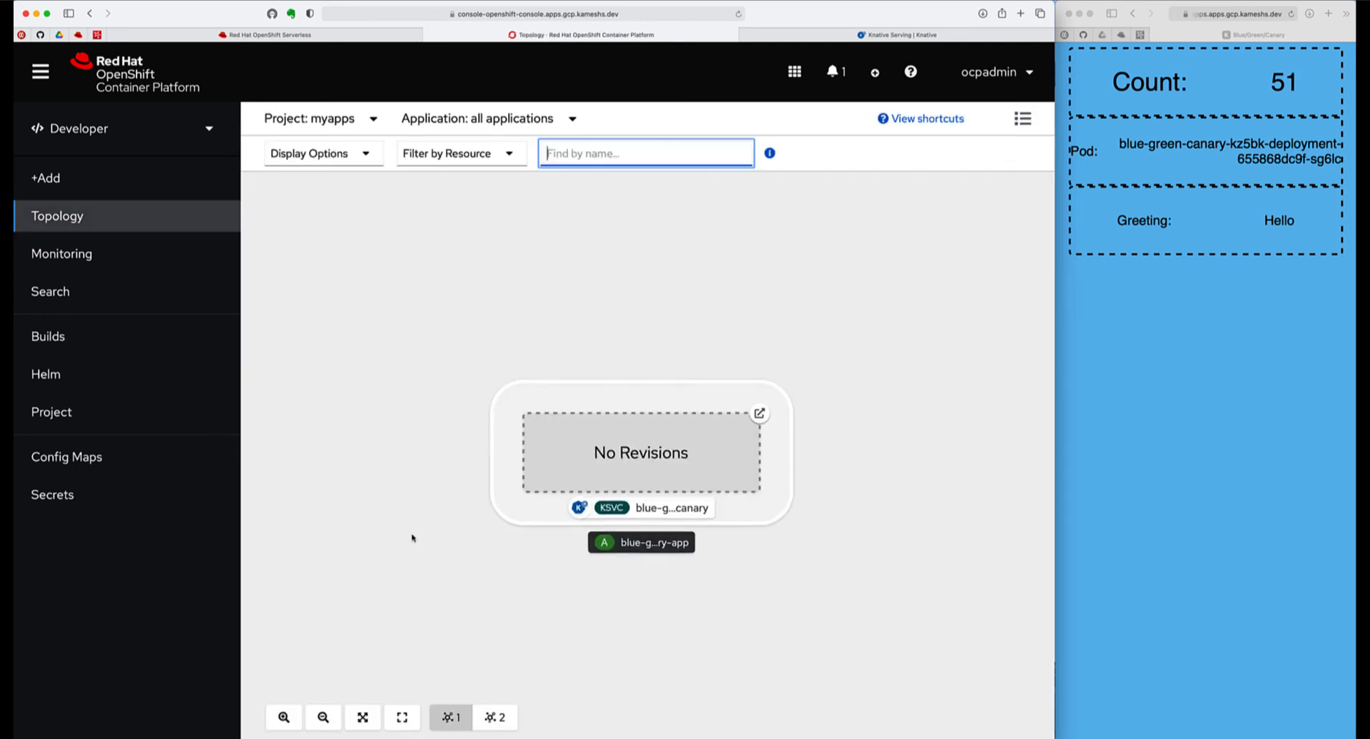